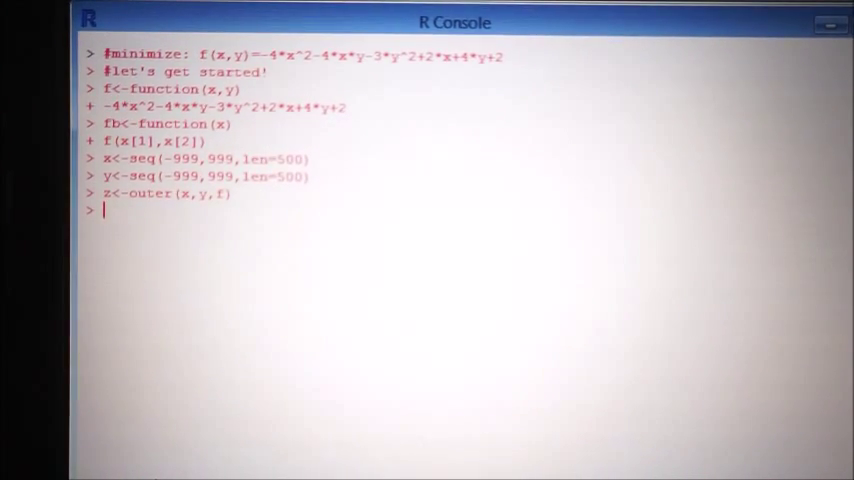
{"action": "type", "text": "image(x,y,z)"}
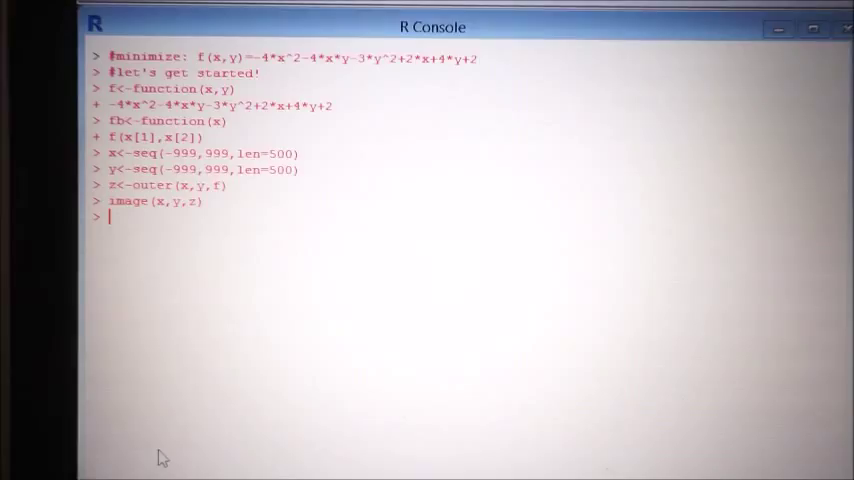